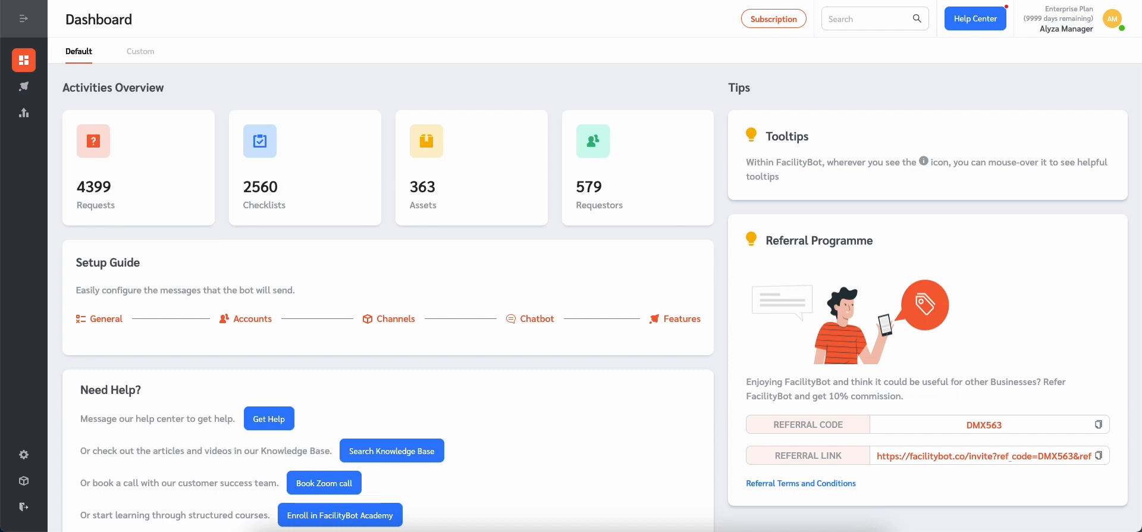
Open the Workflows list from Surveys, showing automations that send the Feedback survey.
left_click(23, 87)
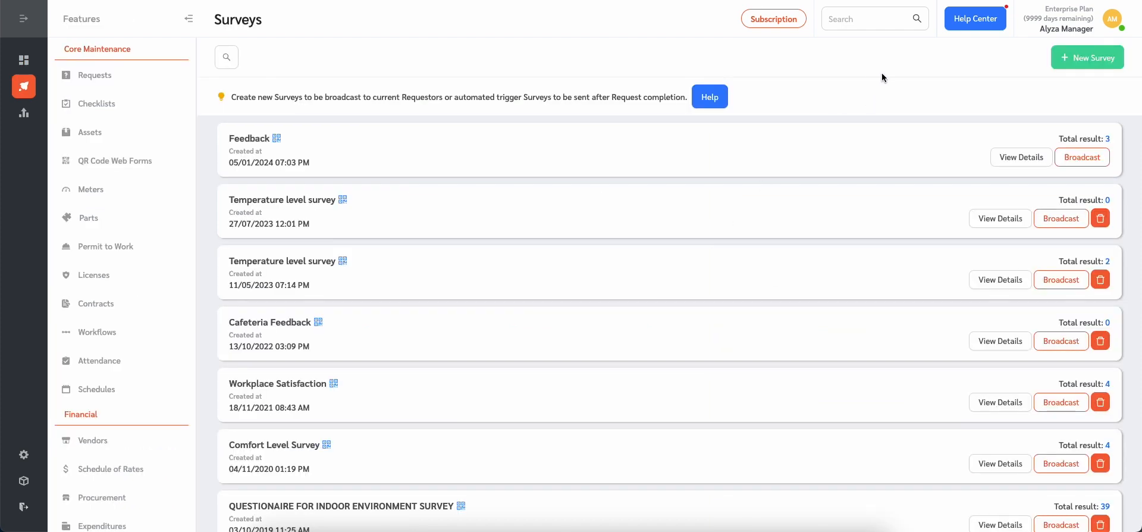
mouse_move(327, 165)
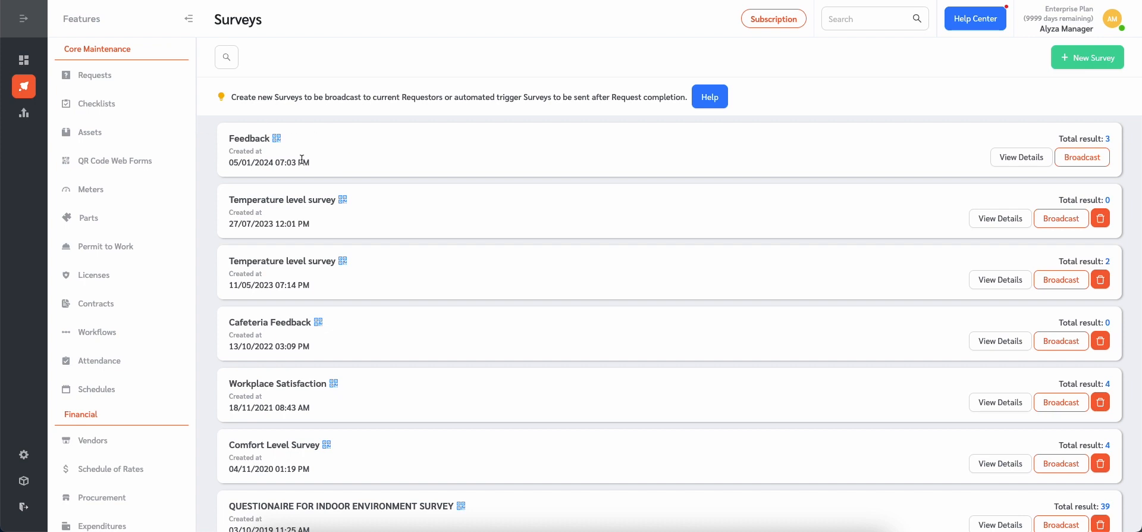
mouse_move(356, 165)
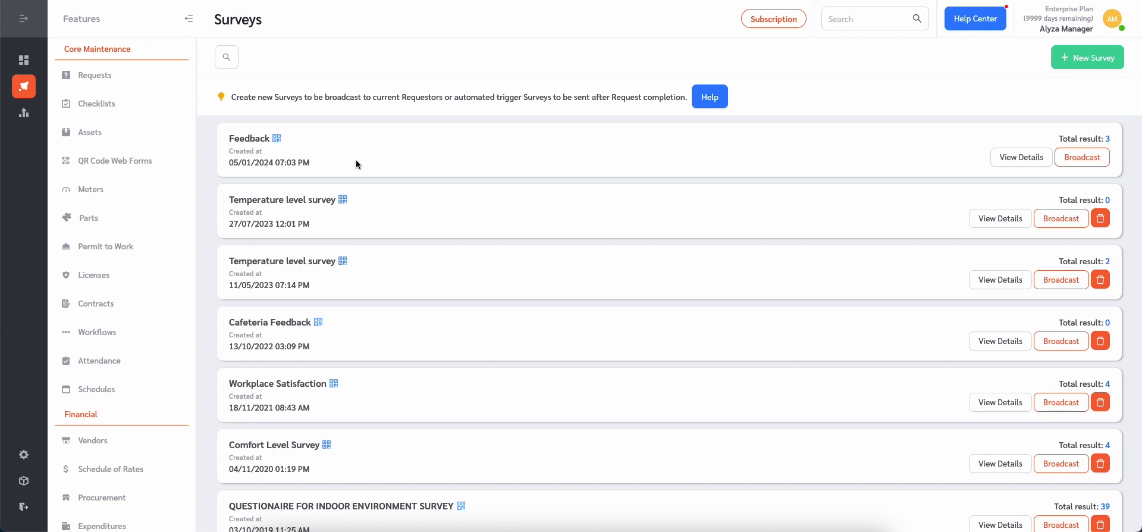
left_click(96, 331)
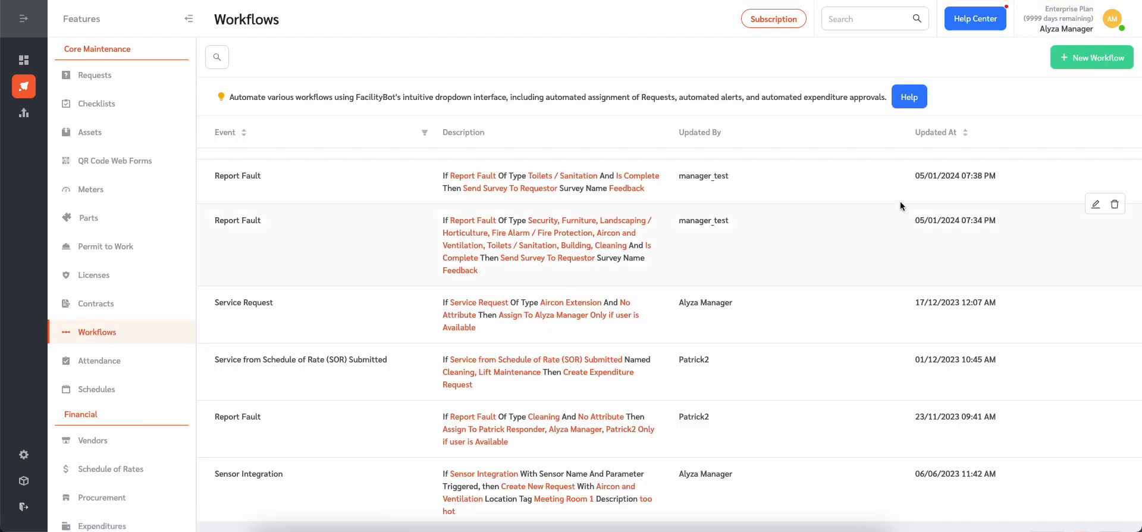
Create a workflow: completed Waste Clearance service request sends a survey to the requestor.
left_click(1091, 57)
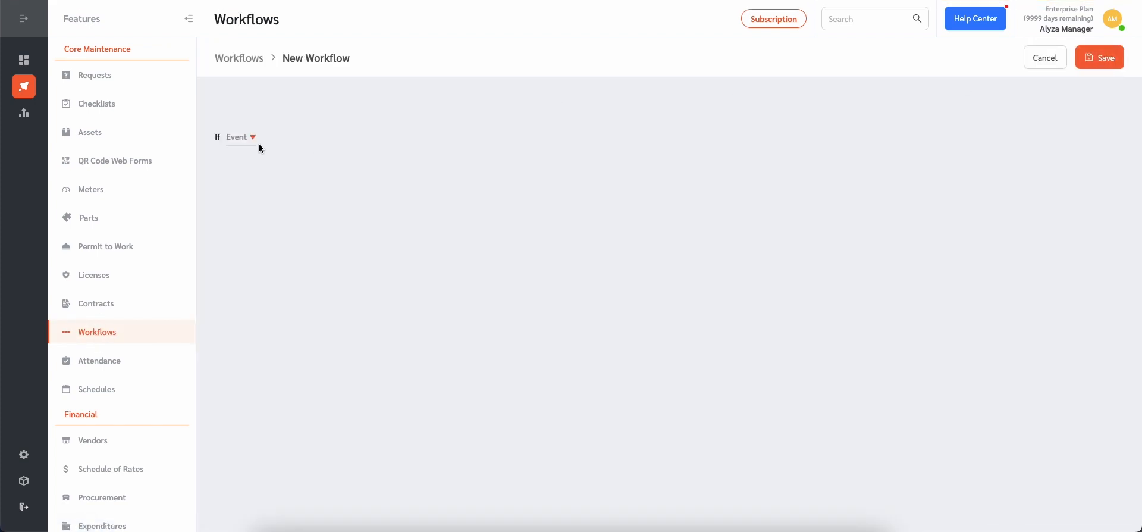
left_click(360, 137)
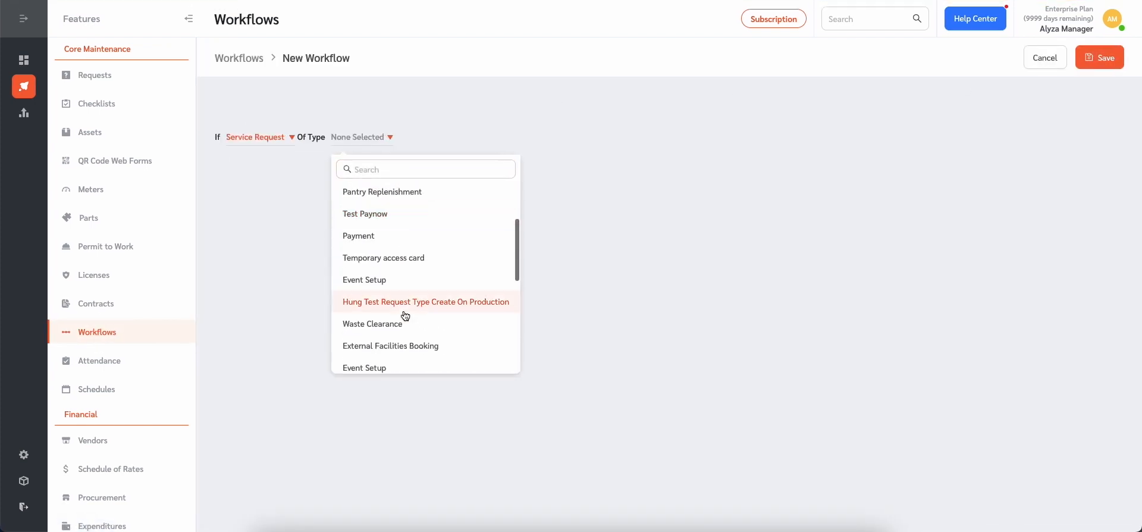
left_click(371, 323)
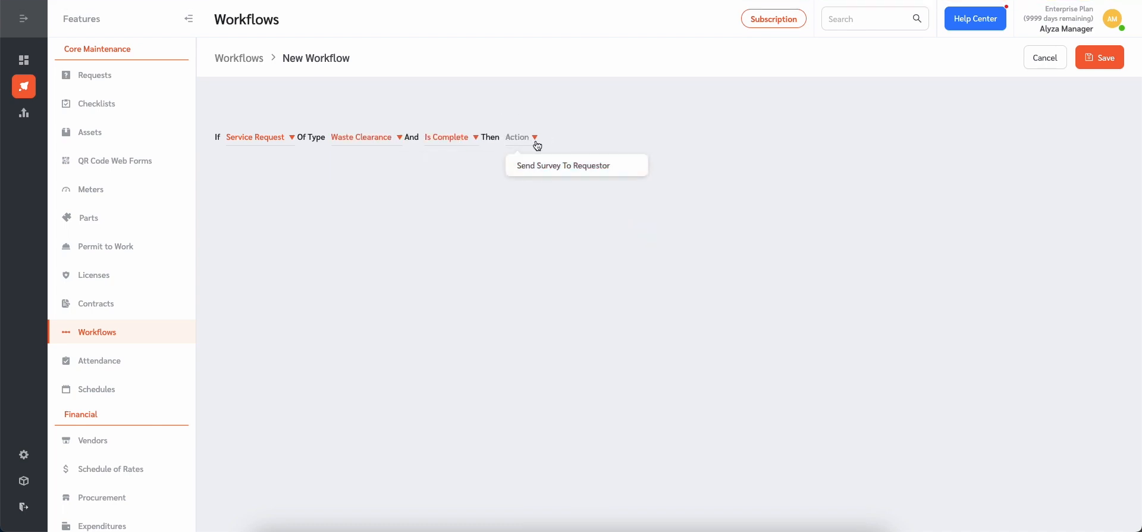
left_click(1100, 57)
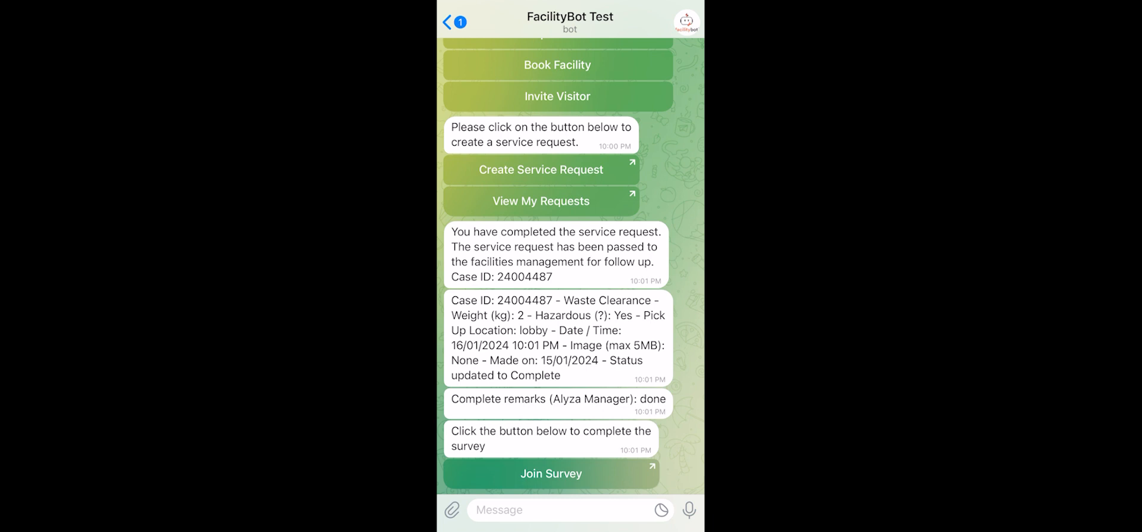
Join the Feedback survey in Telegram, rate the service Excellent and submit.
left_click(551, 473)
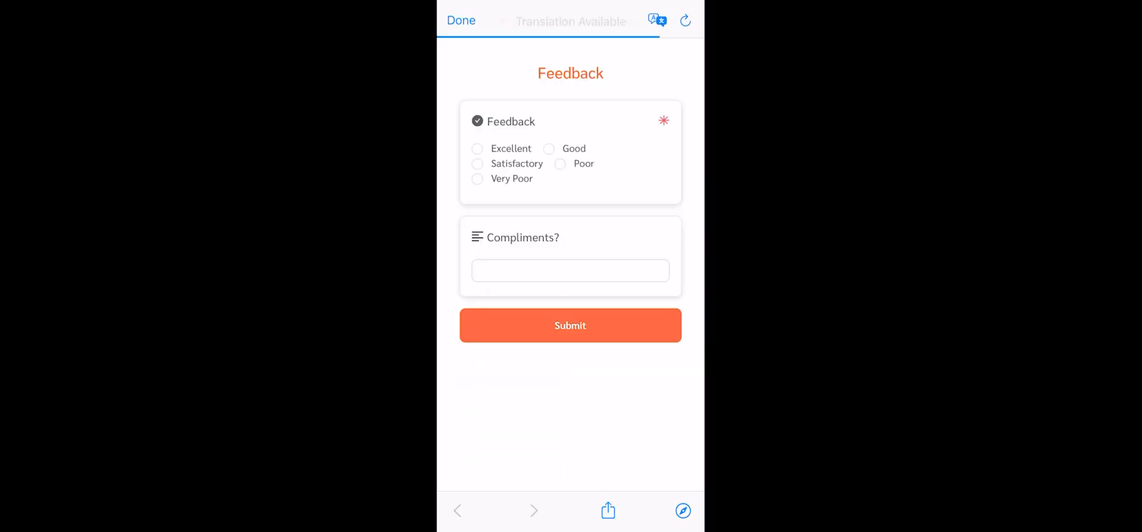
left_click(477, 149)
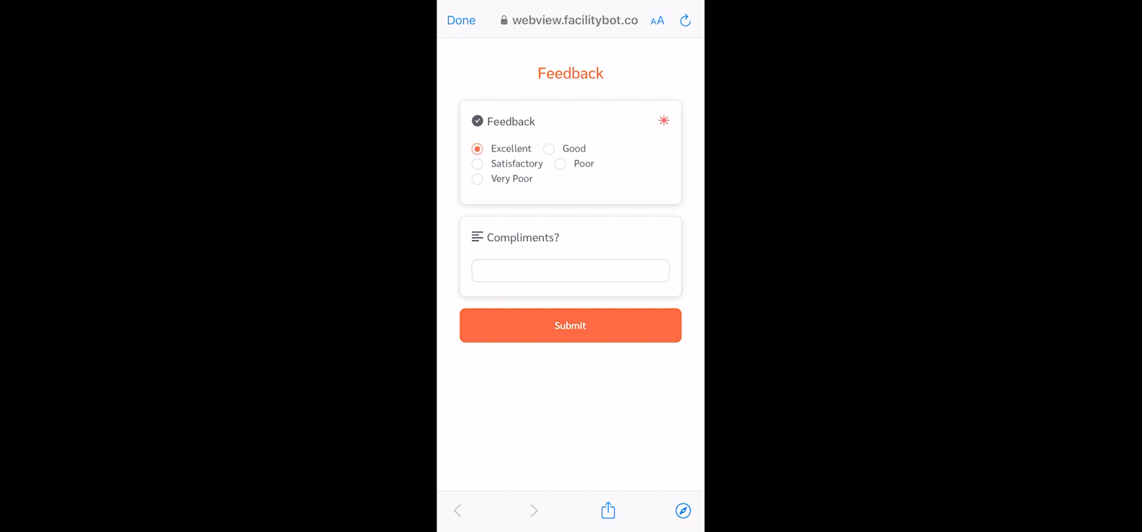
left_click(570, 325)
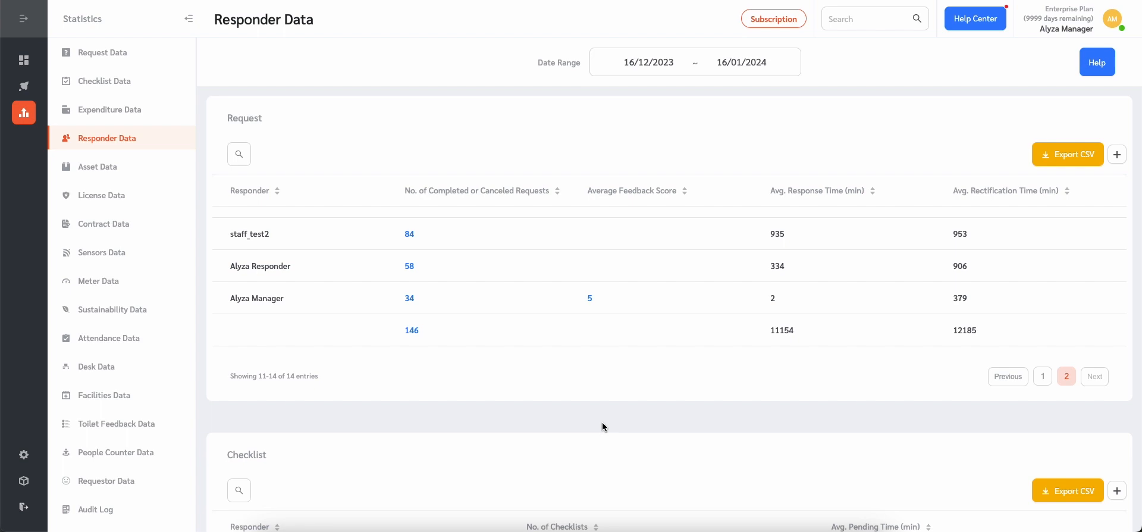
mouse_move(594, 361)
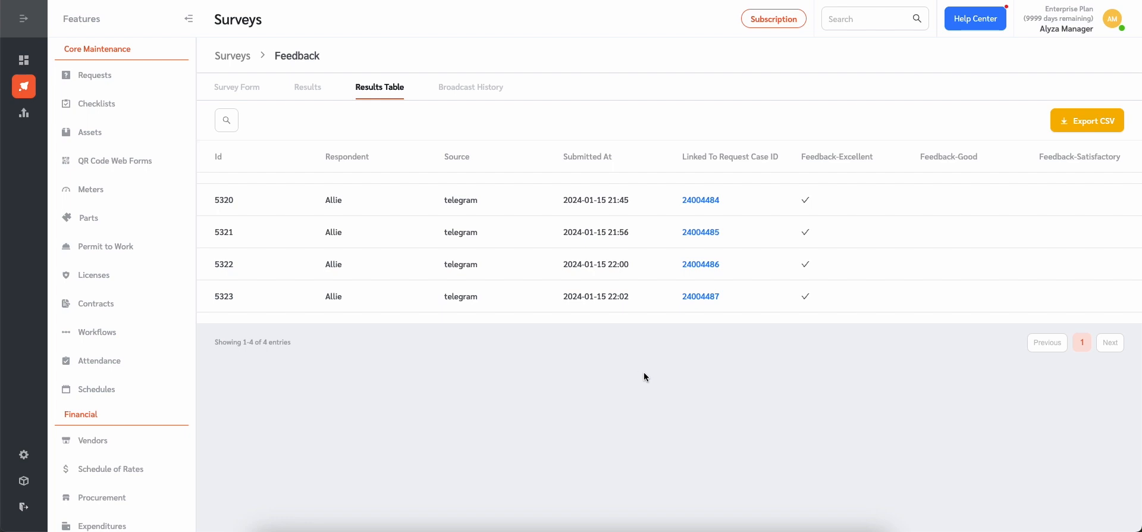
mouse_move(644, 343)
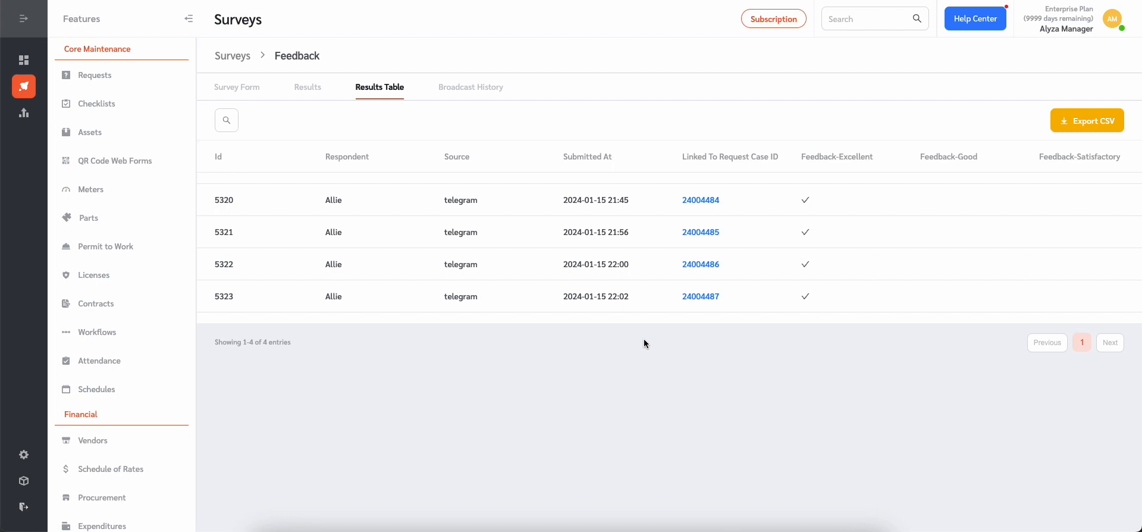
mouse_move(887, 317)
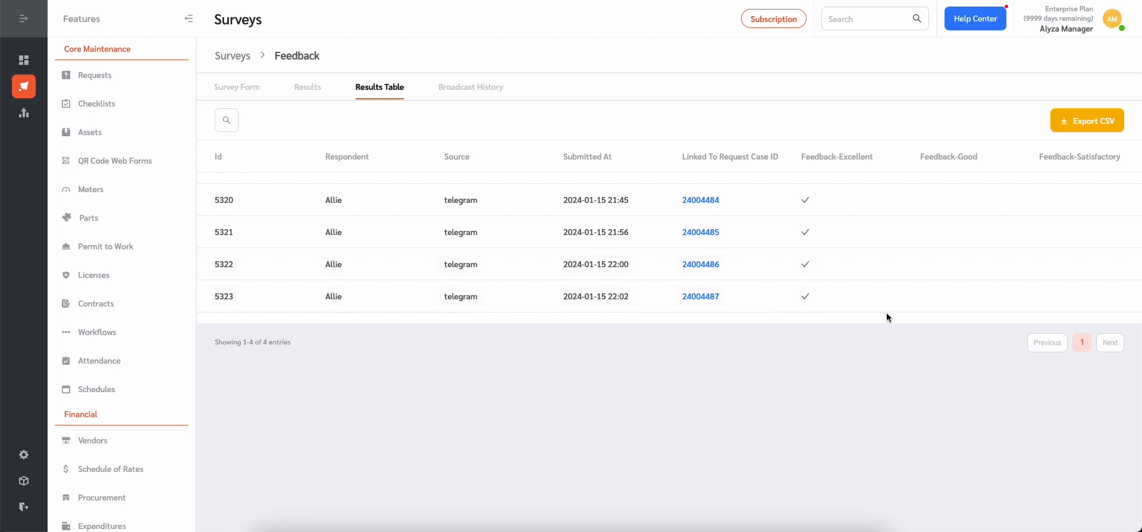
Scroll across the Feedback results table and open Waste Clearance request 24004485.
scroll("right", 3)
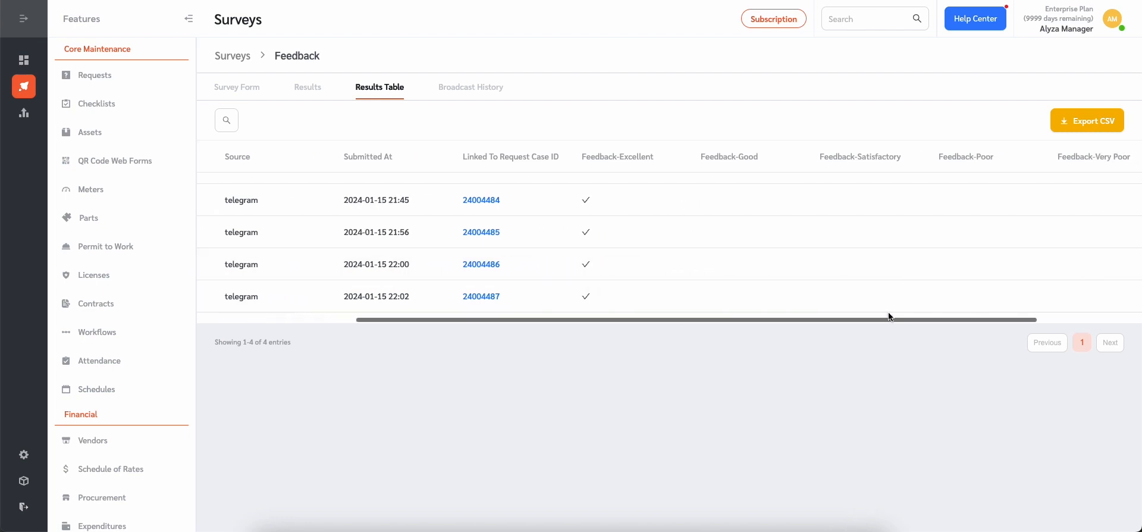
scroll("right", 3)
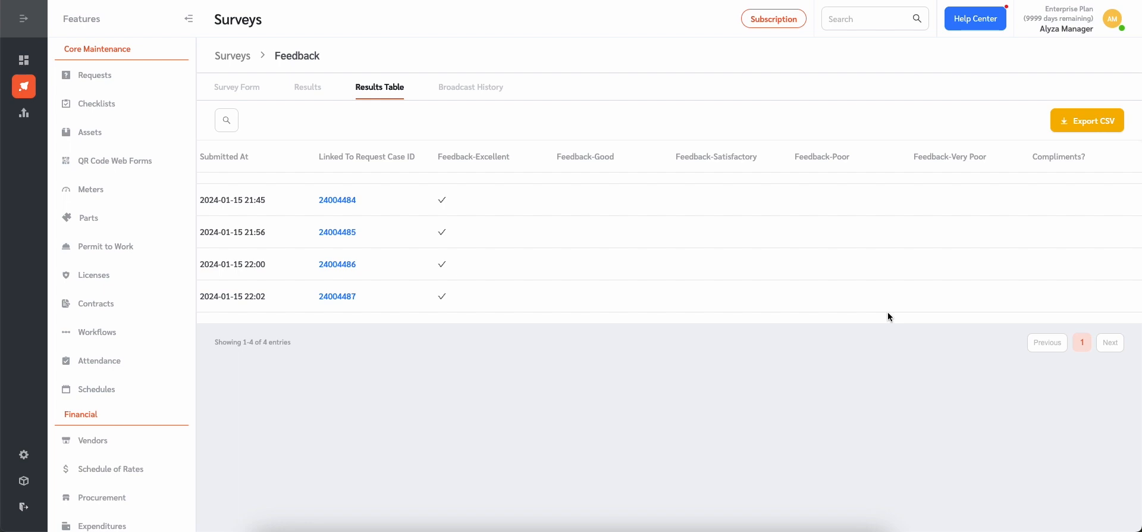
scroll("right", 3)
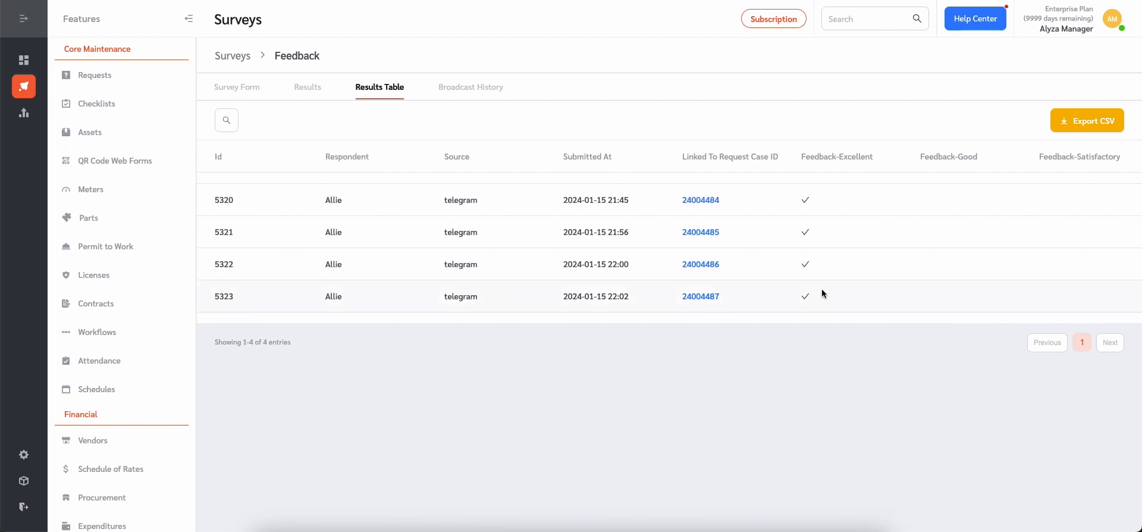
left_click(700, 232)
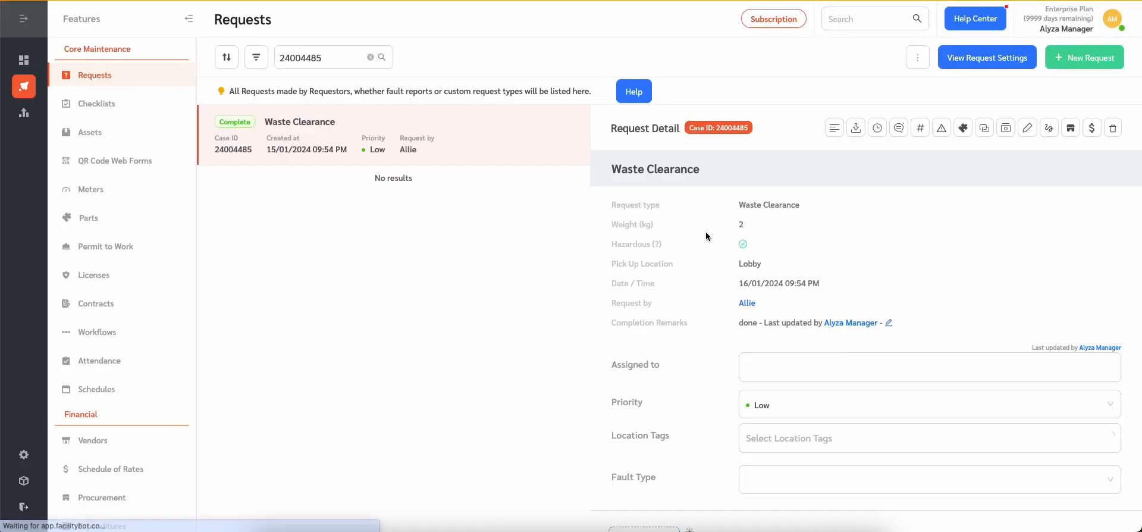